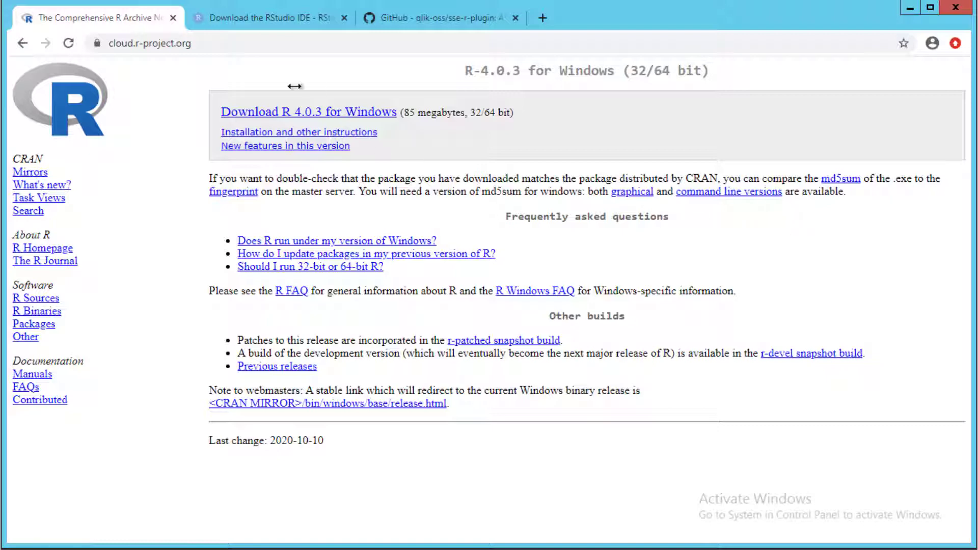
Move through the RStudio download page to the sse-r-plugin GitHub repository and its README
{"action": "left_click", "coordinate": [268, 18]}
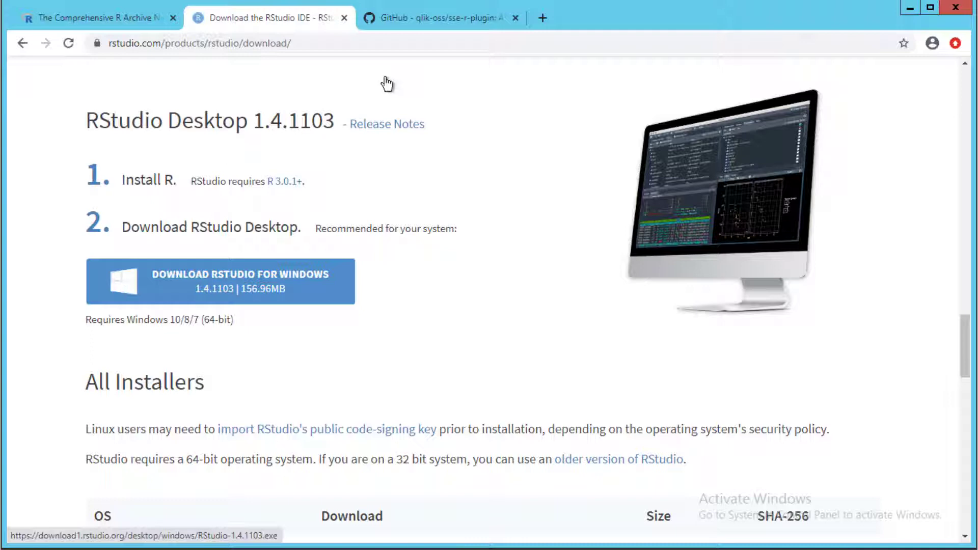
{"action": "mouse_move", "coordinate": [420, 19]}
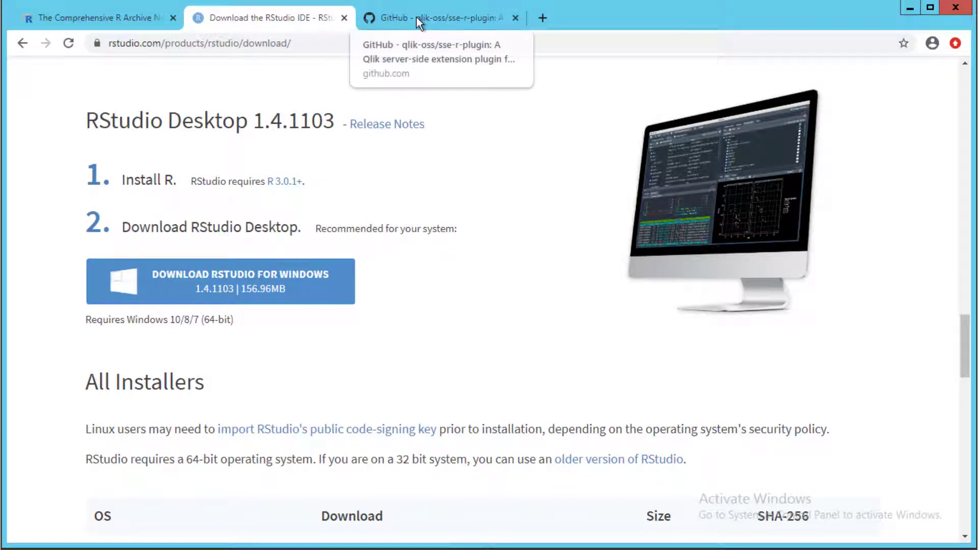
{"action": "left_click", "coordinate": [426, 18]}
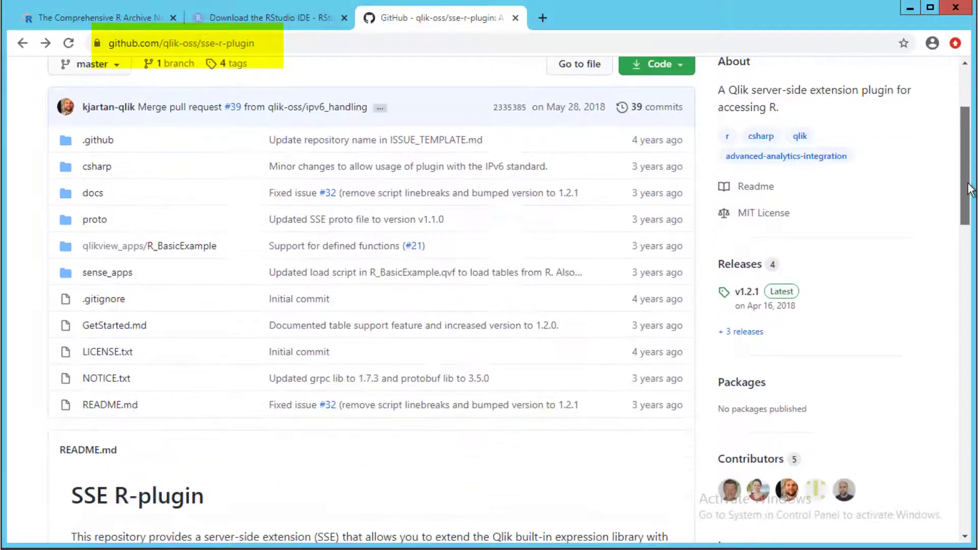
{"action": "scroll", "scroll_direction": "down", "scroll_amount": 3}
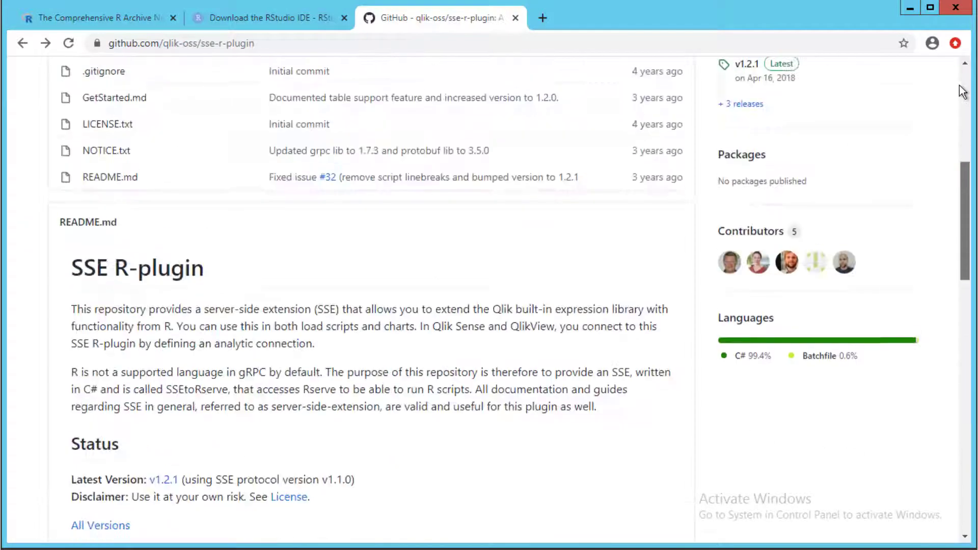
Glance at the repository's issues, then download sse-r-plugin as a ZIP via Code > Download ZIP
{"action": "left_click", "coordinate": [132, 171]}
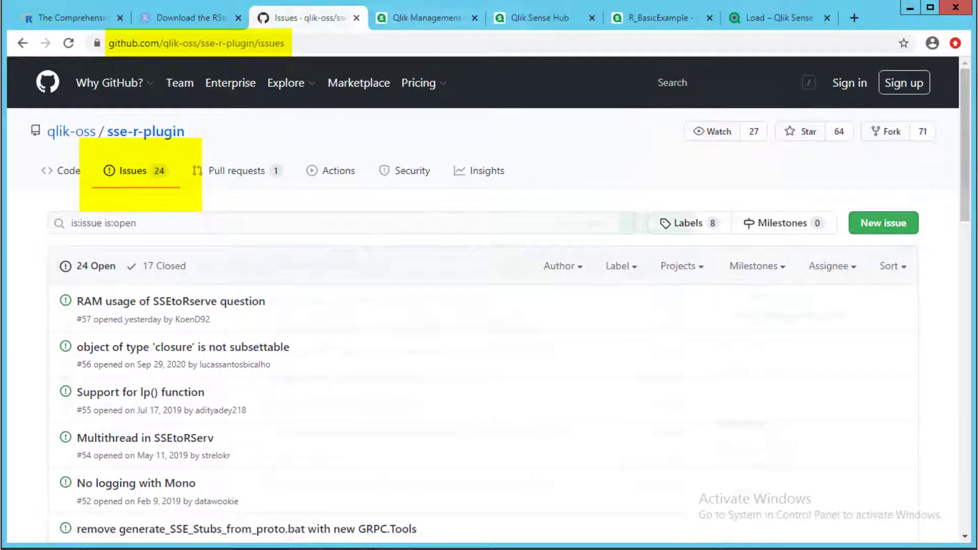
{"action": "left_click", "coordinate": [60, 171]}
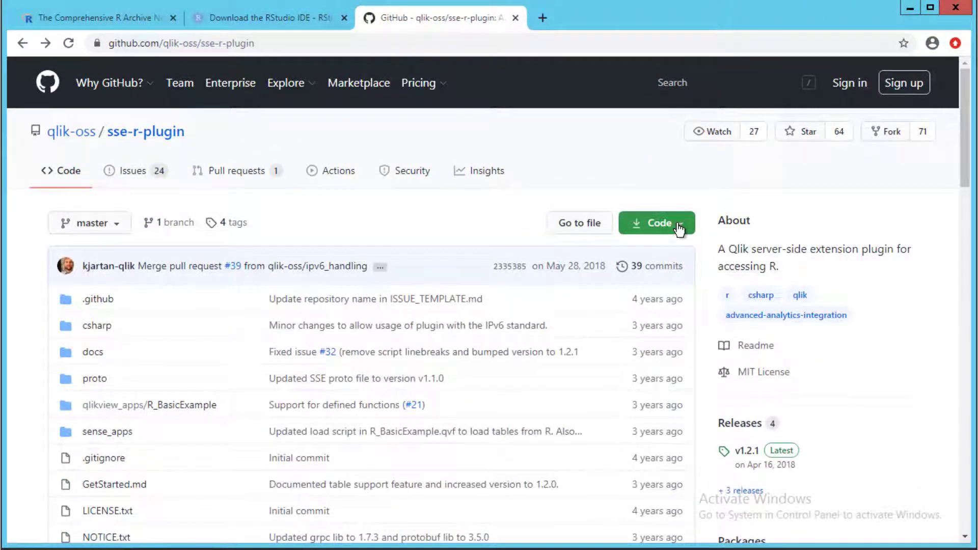
{"action": "left_click", "coordinate": [657, 223]}
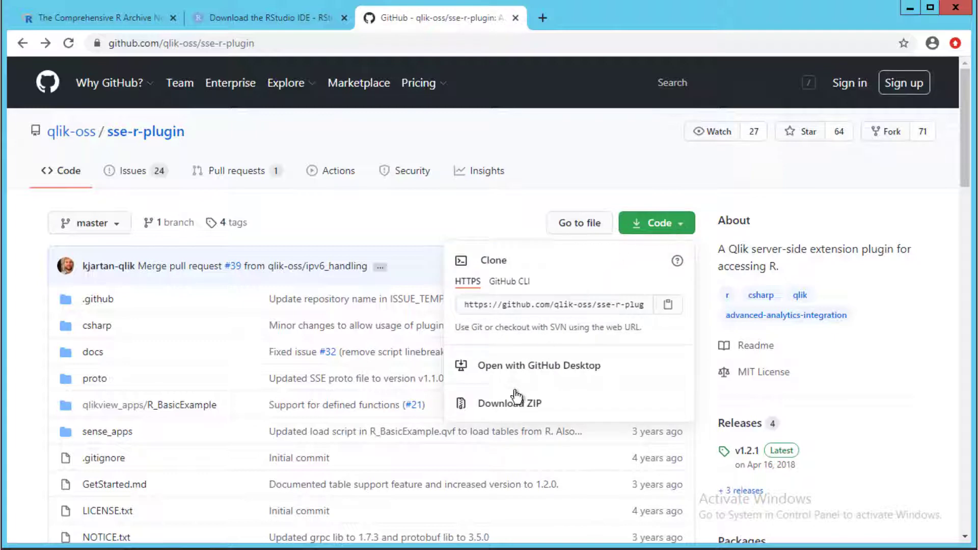
{"action": "left_click", "coordinate": [510, 403]}
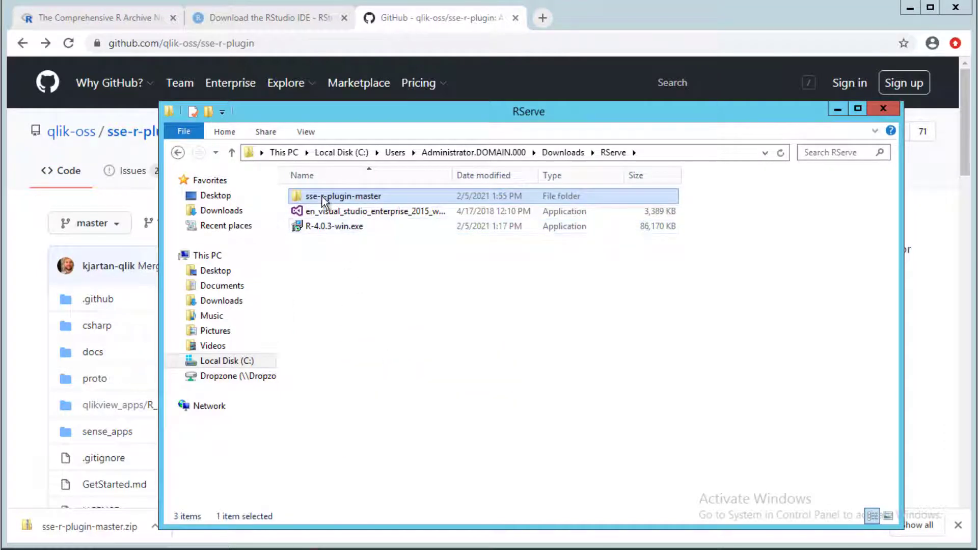
Open the extracted sse-r-plugin-master solution and build the ServerSideExtension solution
{"action": "double_click", "coordinate": [342, 196]}
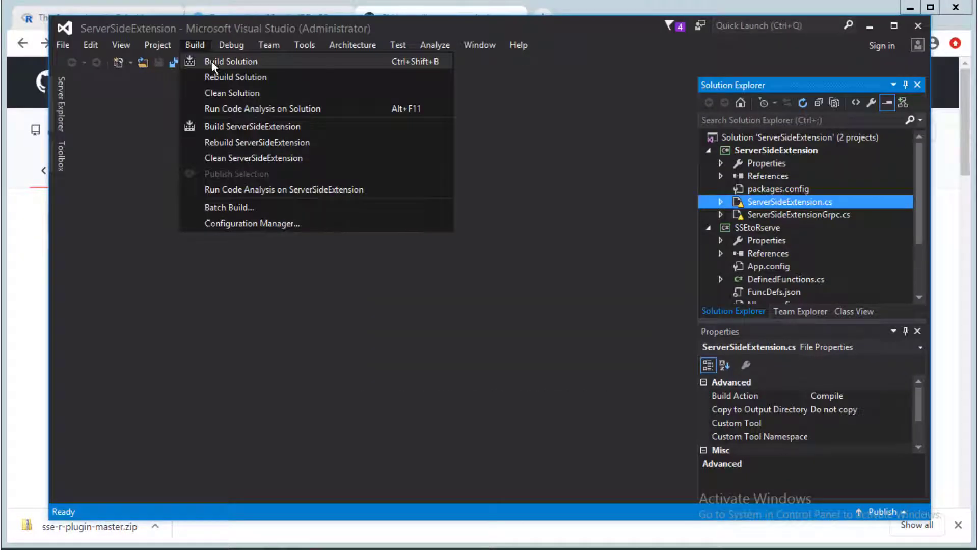
{"action": "left_click", "coordinate": [230, 61]}
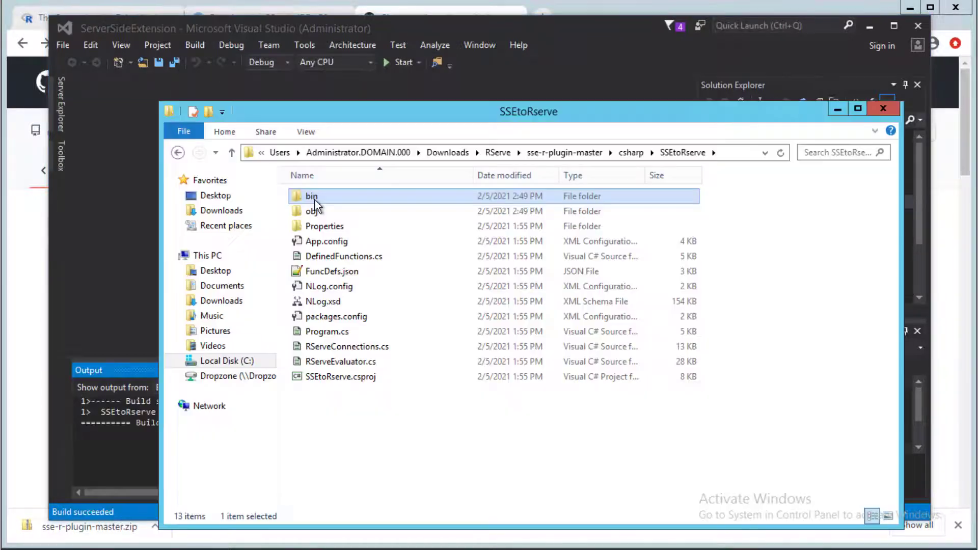
Open SSEtoRserve.exe.config from the SSEtoRserve bin Debug folder in Visual Studio
{"action": "double_click", "coordinate": [312, 196]}
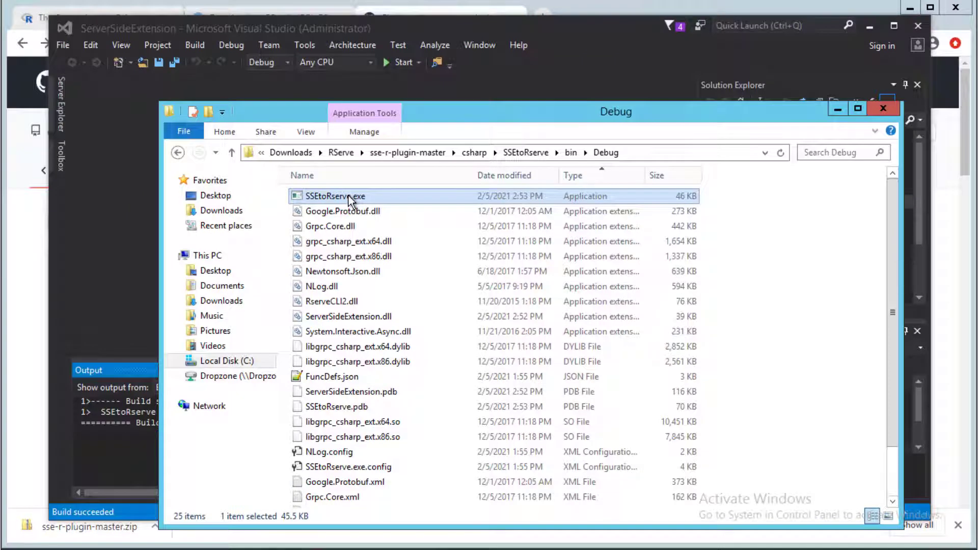
{"action": "mouse_move", "coordinate": [349, 242]}
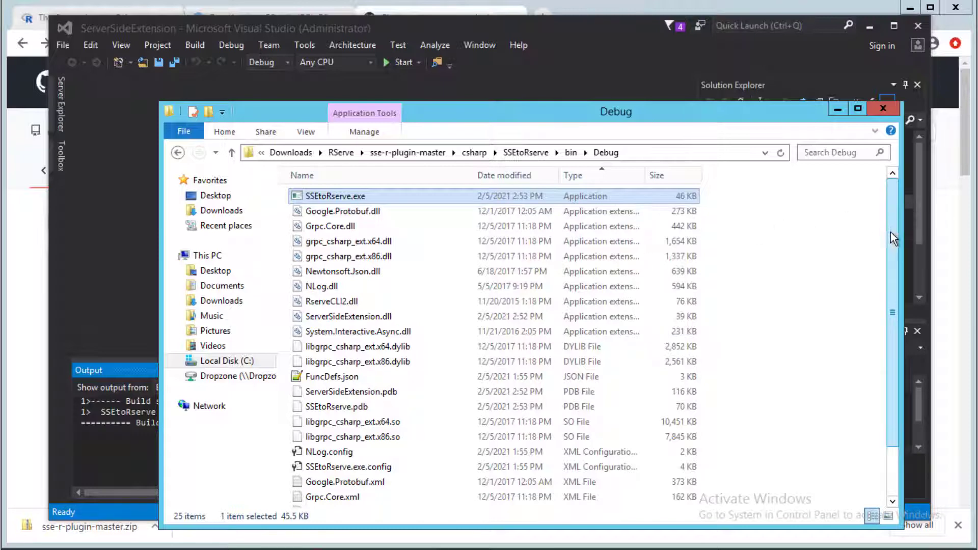
{"action": "scroll", "scroll_direction": "down", "scroll_amount": 3}
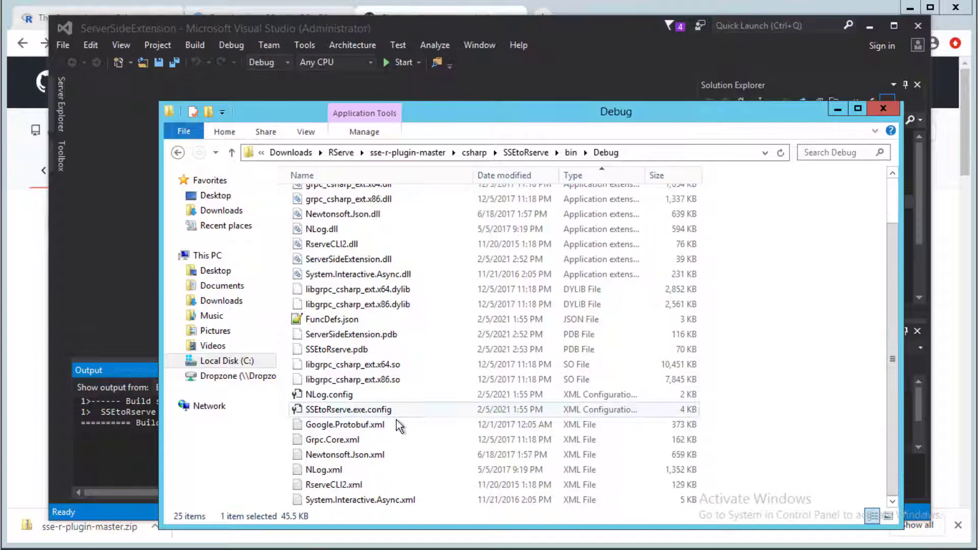
{"action": "mouse_move", "coordinate": [352, 416]}
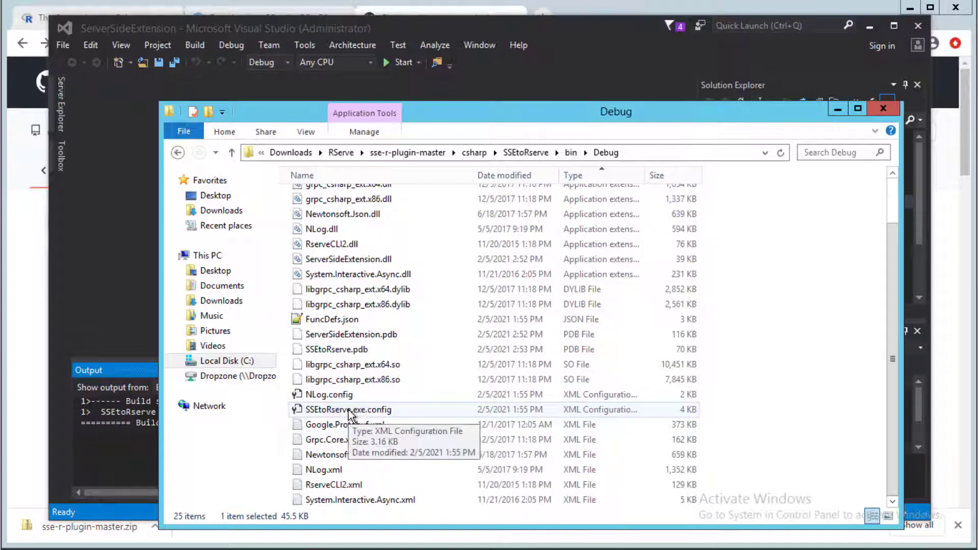
{"action": "double_click", "coordinate": [342, 410]}
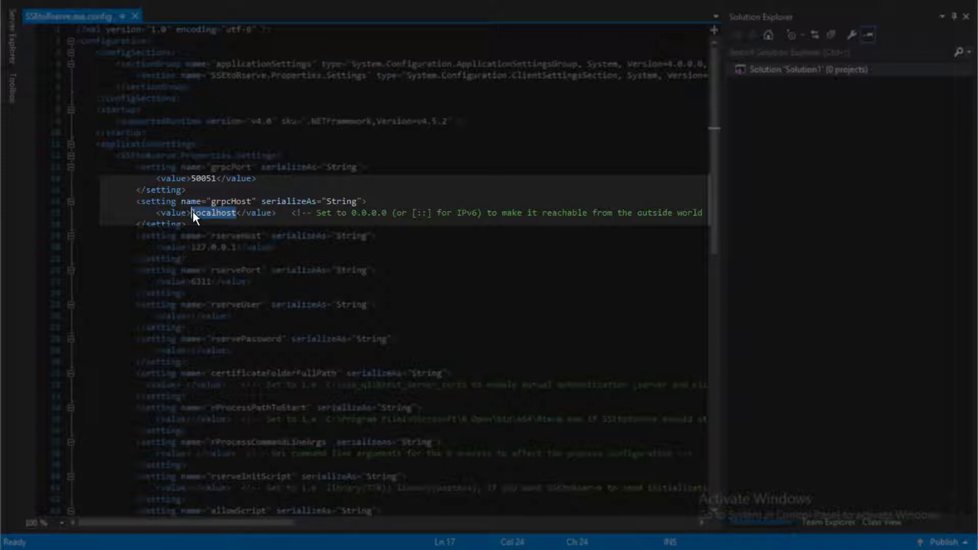
Replace the grpcHost value localhost with 0.0.0.0 in SSEtoRserve.exe.config
{"action": "type", "text": "0.0.0"}
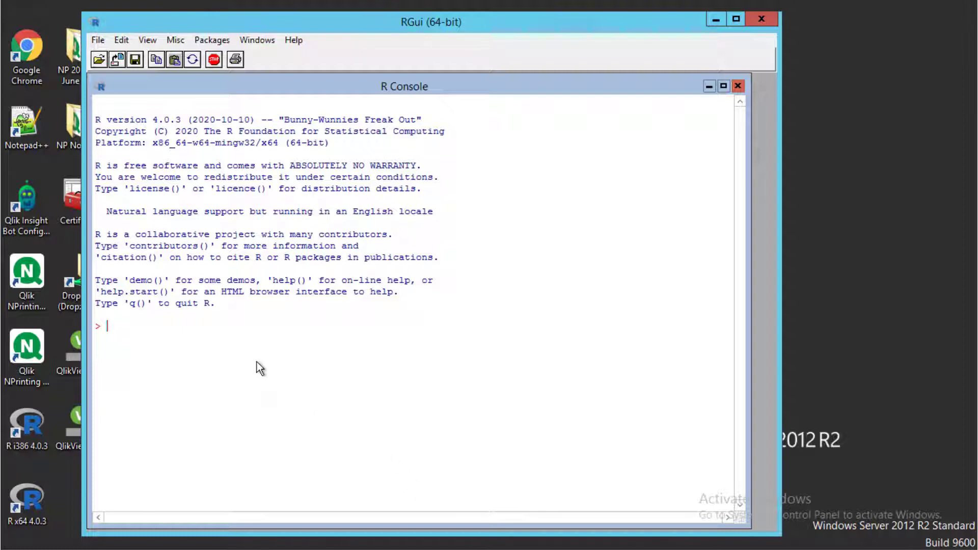
Run install.packages('Rserve') with a CRAN mirror, then load it with library(Rserve)
{"action": "type", "text": "install.packages('Rserve')"}
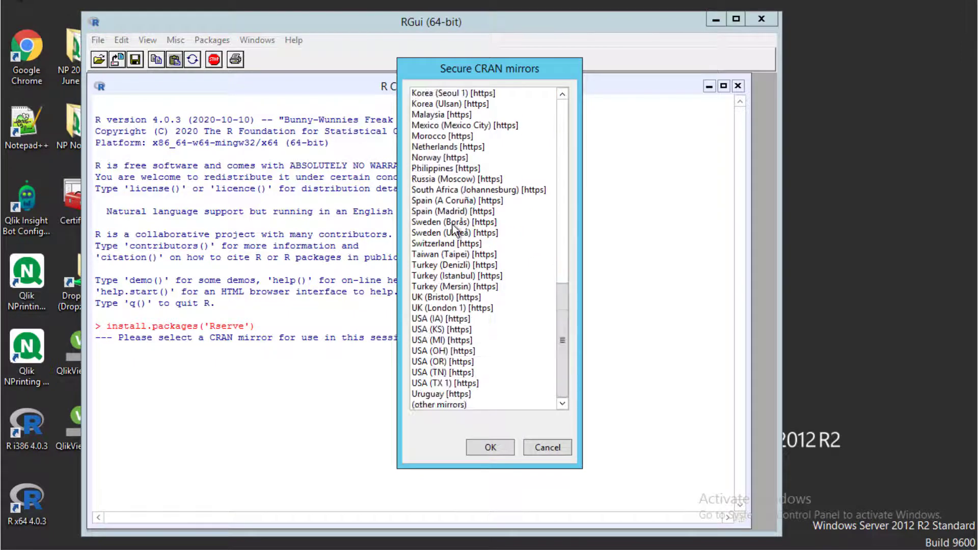
{"action": "left_click", "coordinate": [490, 448]}
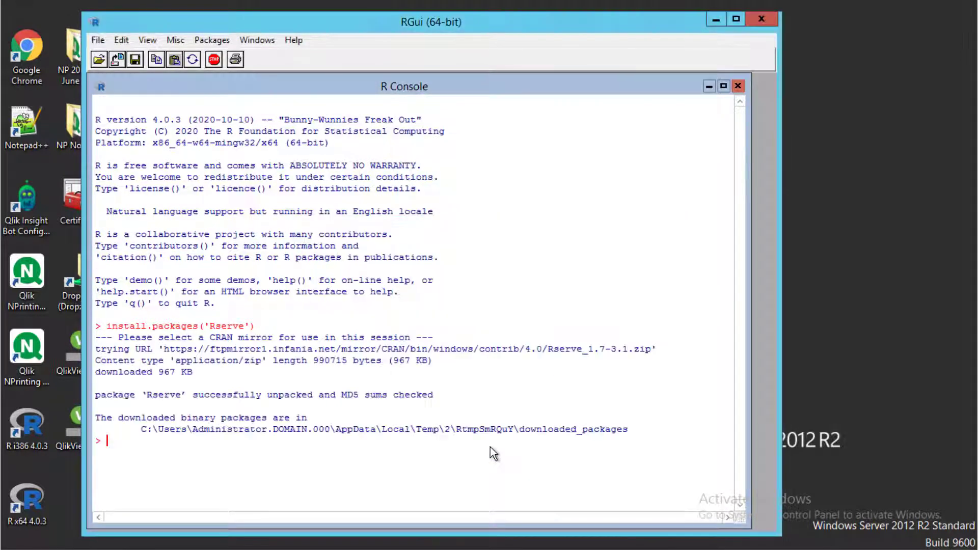
{"action": "type", "text": "library(Rserve)"}
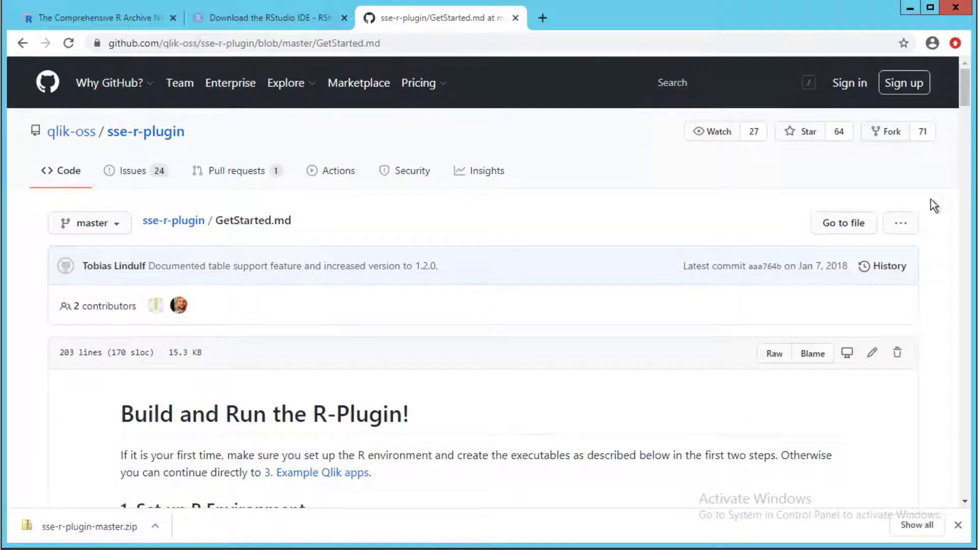
Run SSEtoRserve.exe as administrator from bin\Debug, then return to Qlik Management Console
{"action": "scroll", "scroll_direction": "down", "scroll_amount": 3}
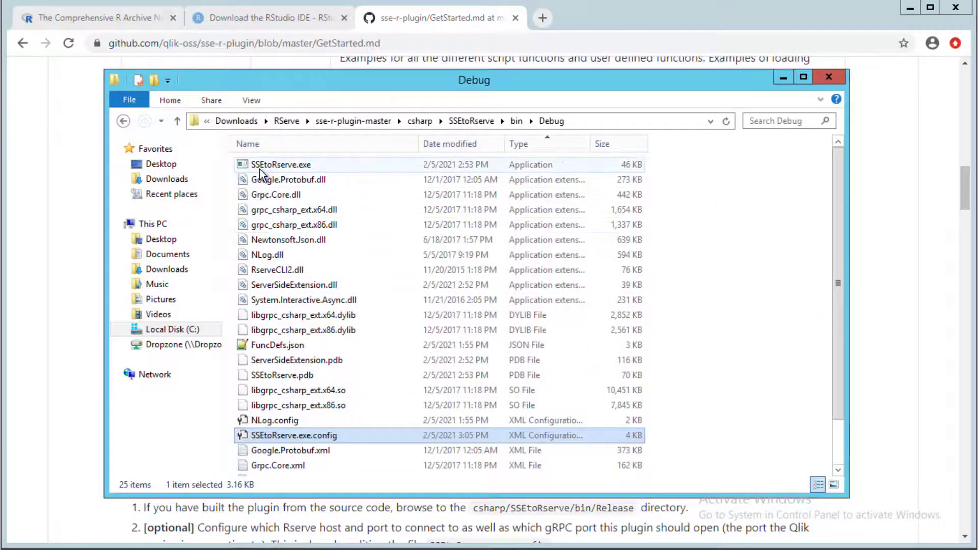
{"action": "right_click", "coordinate": [281, 165]}
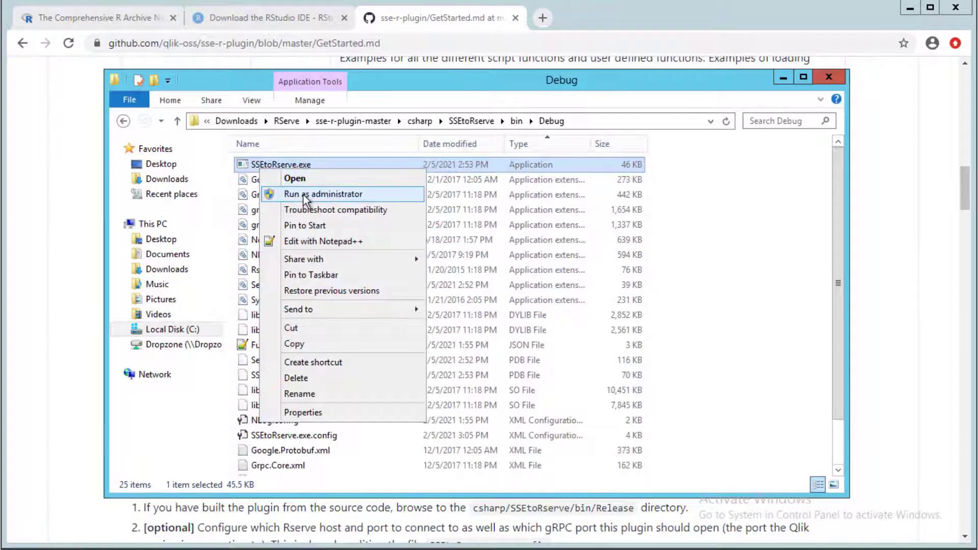
{"action": "left_click", "coordinate": [323, 194]}
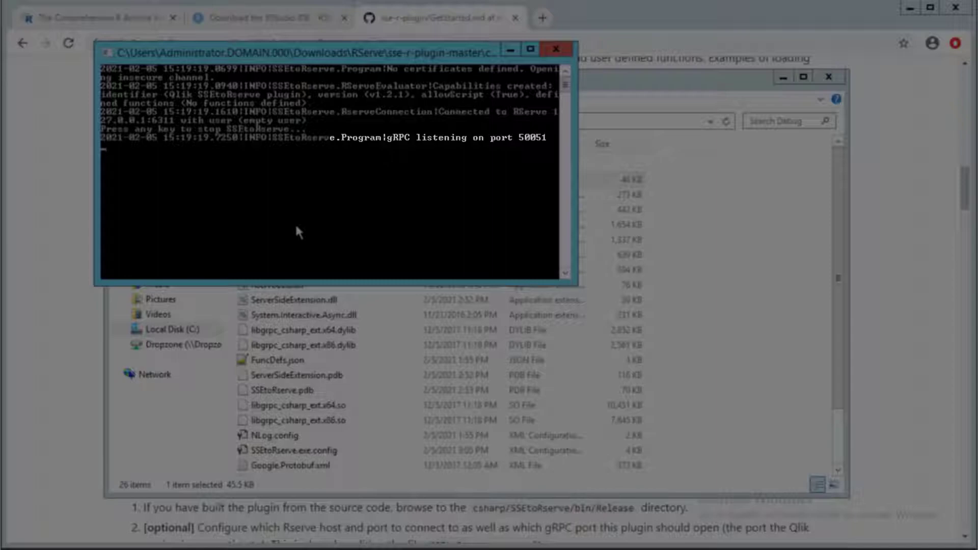
{"action": "left_click", "coordinate": [602, 17]}
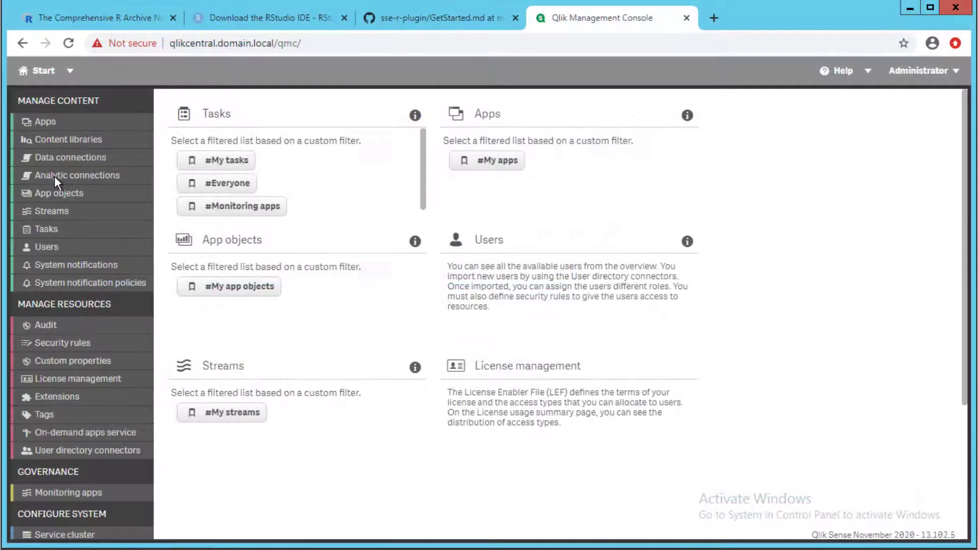
Create a new analytic connection named R under Analytic connections
{"action": "left_click", "coordinate": [78, 175]}
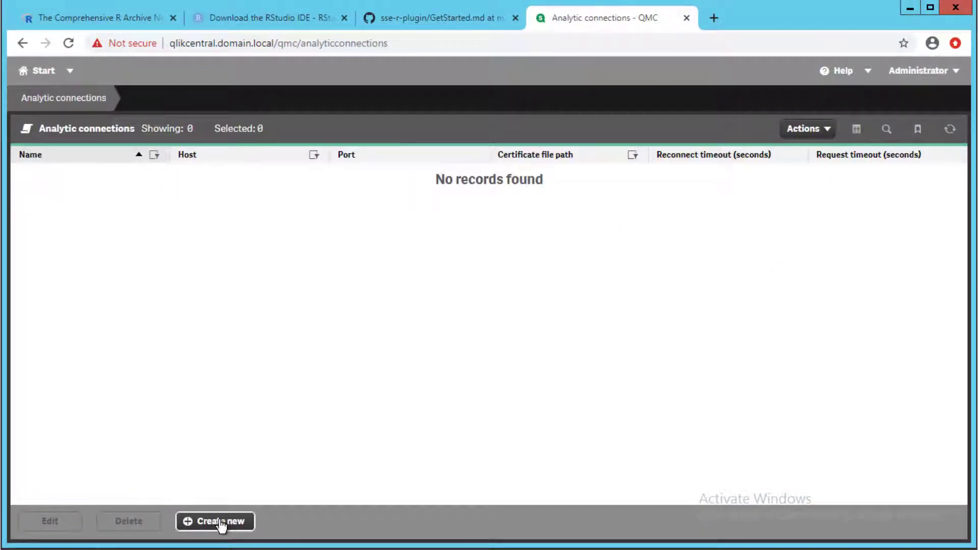
{"action": "left_click", "coordinate": [215, 521]}
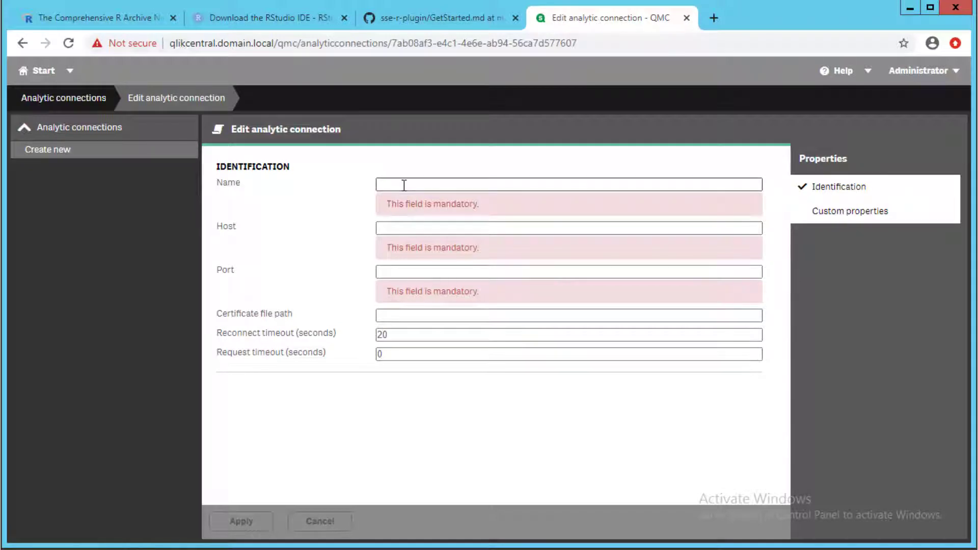
{"action": "type", "text": "R"}
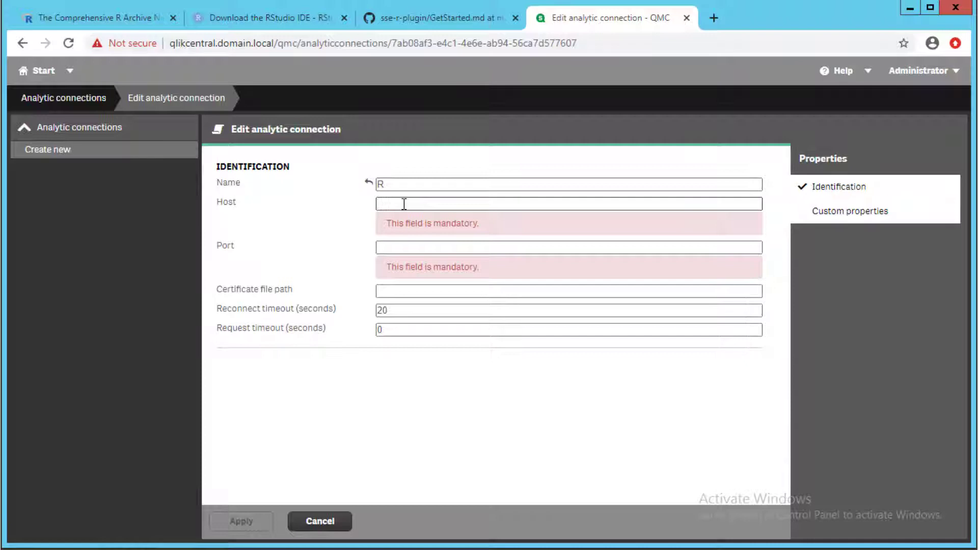
Set the connection host to qlikserver5.domain.local and port 50051
{"action": "type", "text": "qliks"}
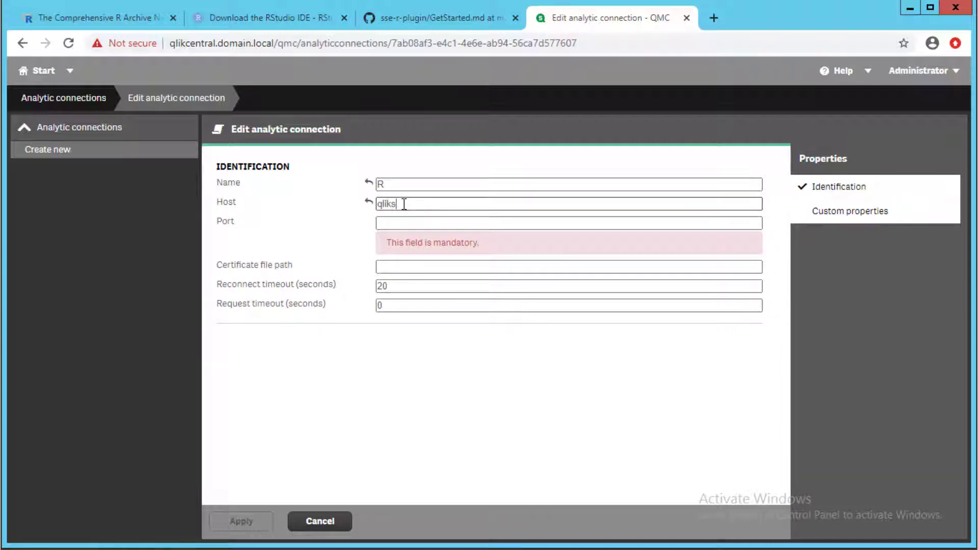
{"action": "type", "text": "erver"}
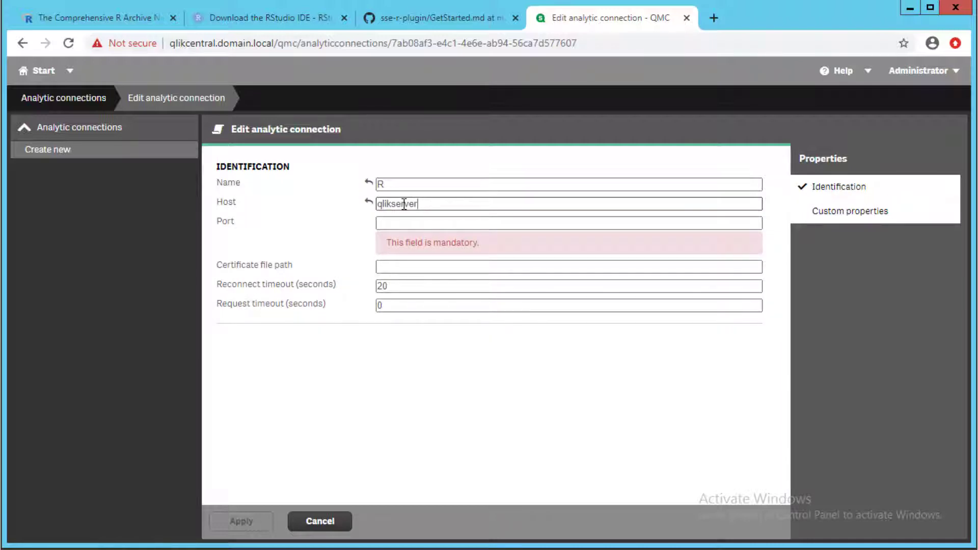
{"action": "type", "text": "5.domain"}
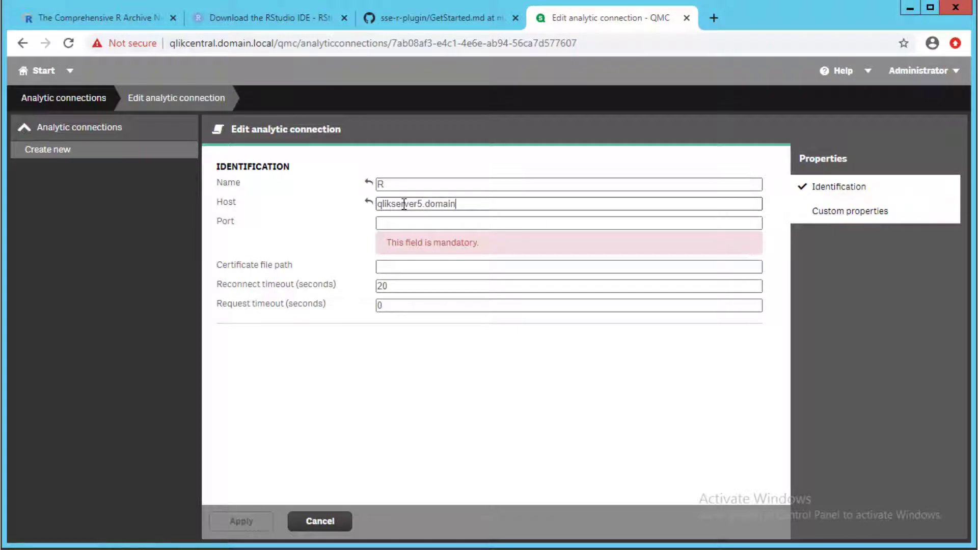
{"action": "type", "text": ".local"}
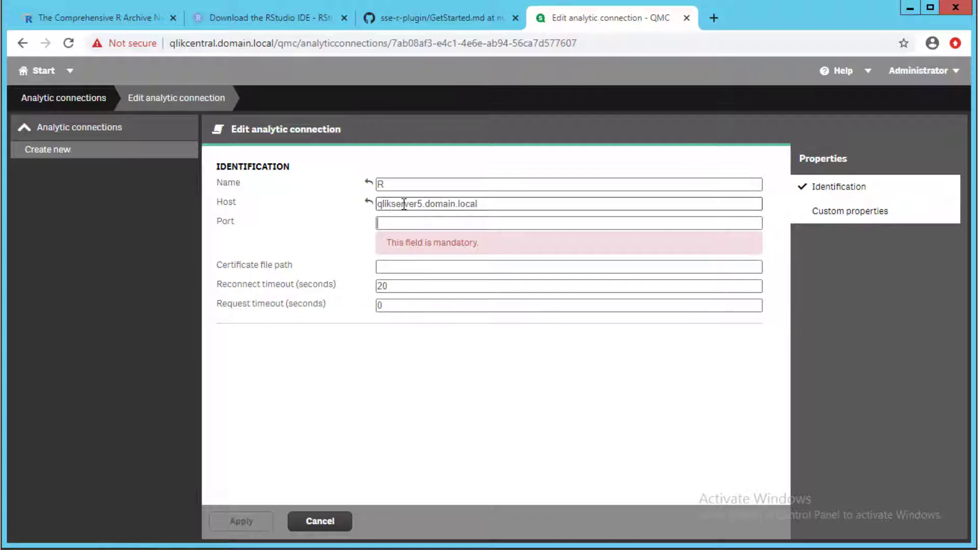
{"action": "type", "text": "50051"}
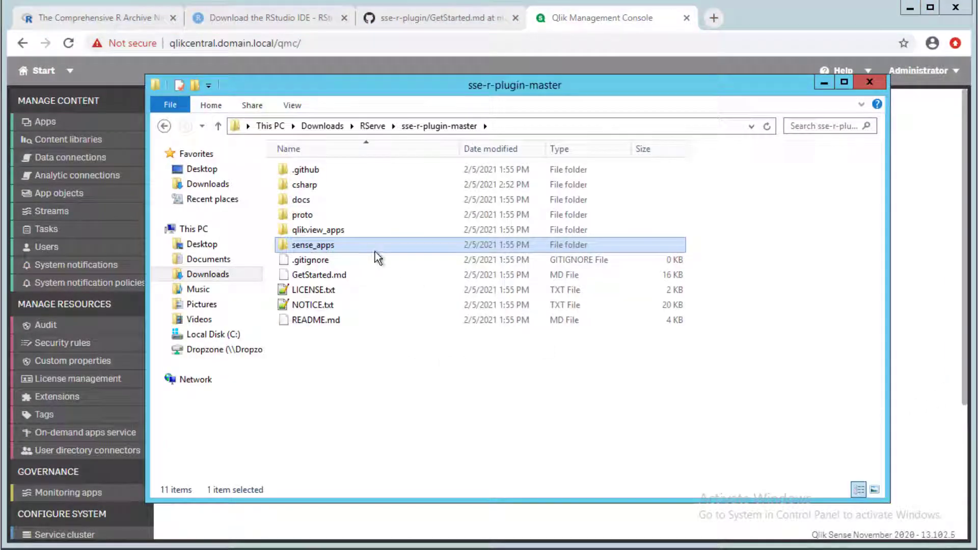
Open the sense_apps folder inside sse-r-plugin-master
{"action": "double_click", "coordinate": [313, 245]}
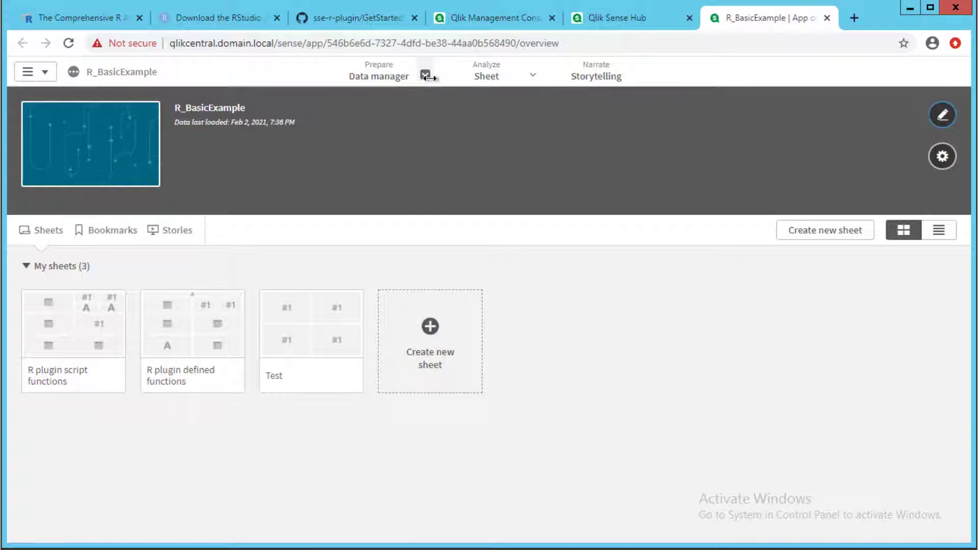
Review the data load script and Load help on analytic connections, then return to the Test sheet
{"action": "left_click", "coordinate": [425, 75]}
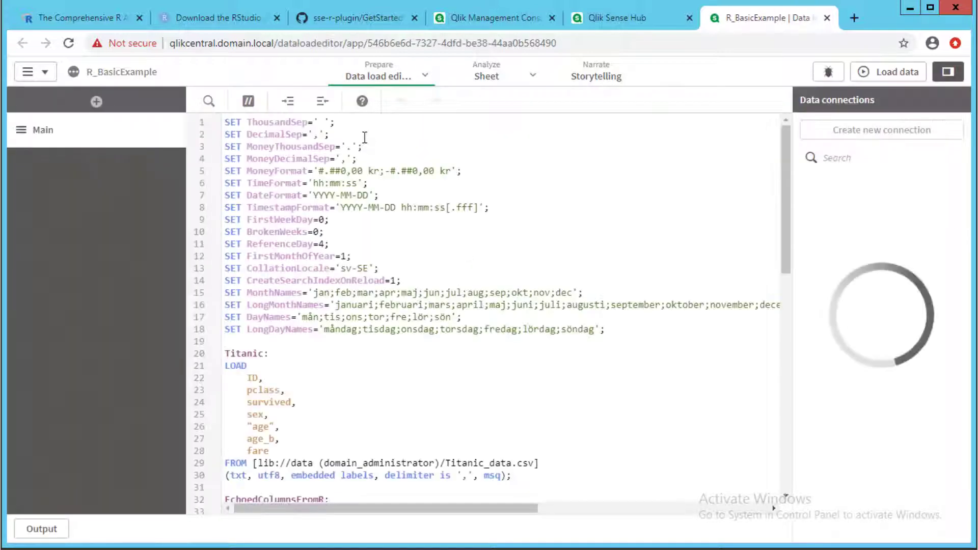
{"action": "scroll", "scroll_direction": "down", "scroll_amount": 3}
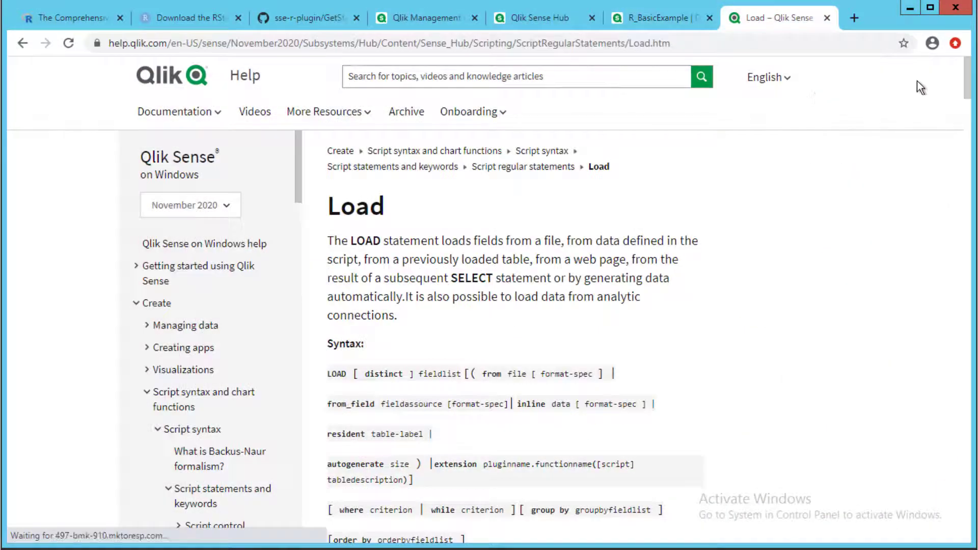
{"action": "scroll", "scroll_direction": "down", "scroll_amount": 3}
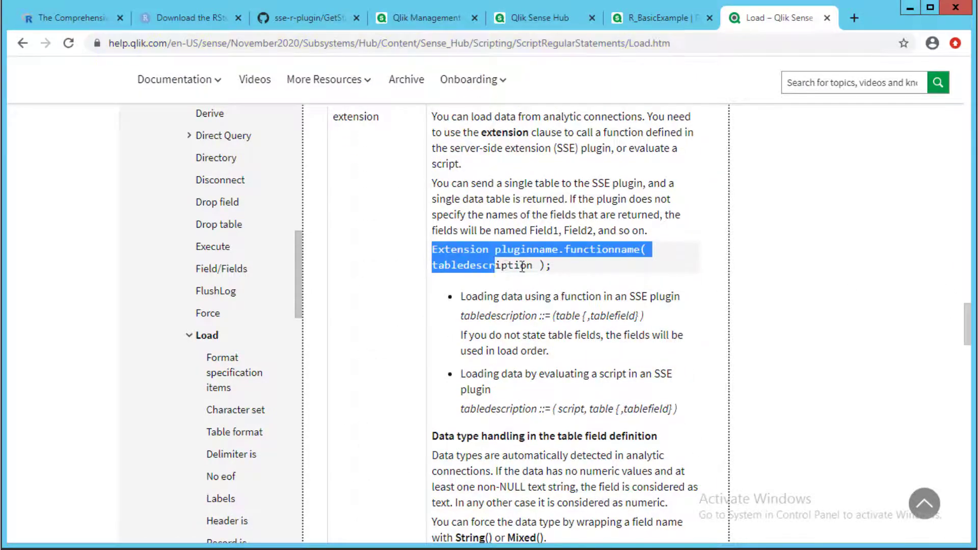
{"action": "left_click", "coordinate": [659, 17]}
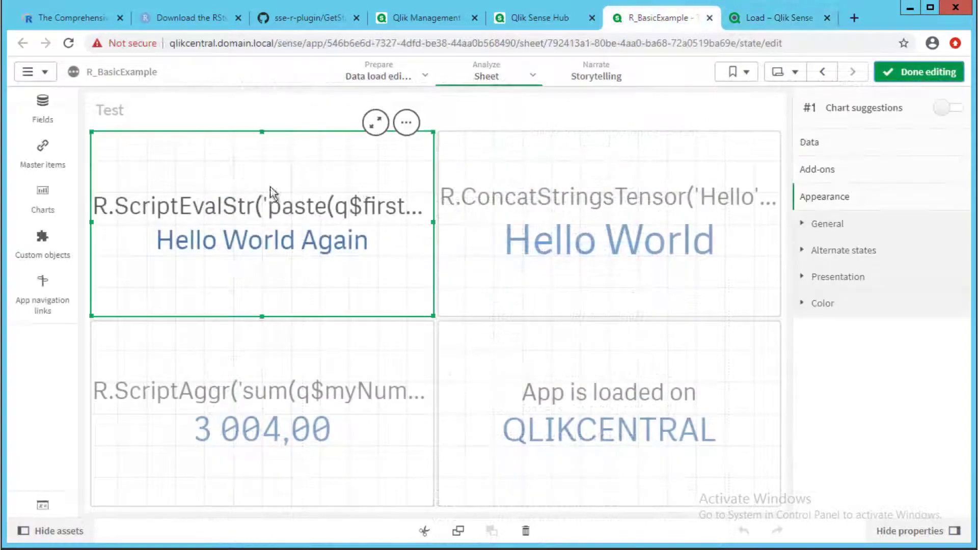
Show the Hello World Again KPI's R.ScriptEvalStr measure expression in the editor
{"action": "left_click", "coordinate": [809, 142]}
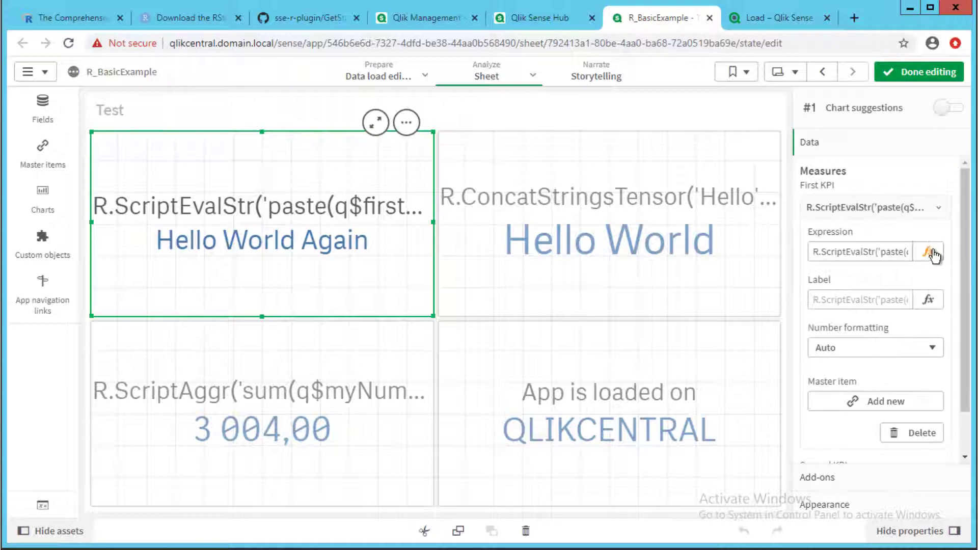
{"action": "left_click", "coordinate": [926, 252]}
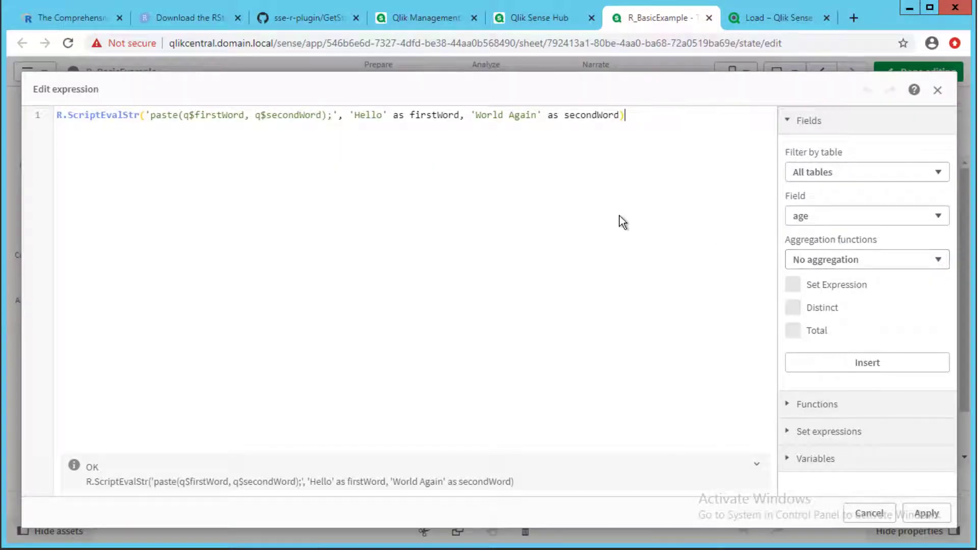
{"action": "mouse_move", "coordinate": [759, 262]}
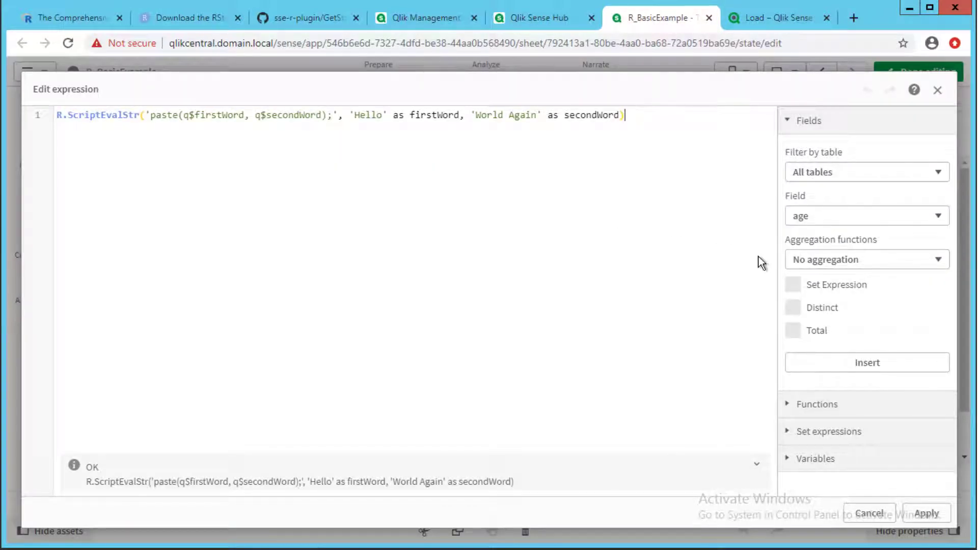
{"action": "double_click", "coordinate": [102, 115]}
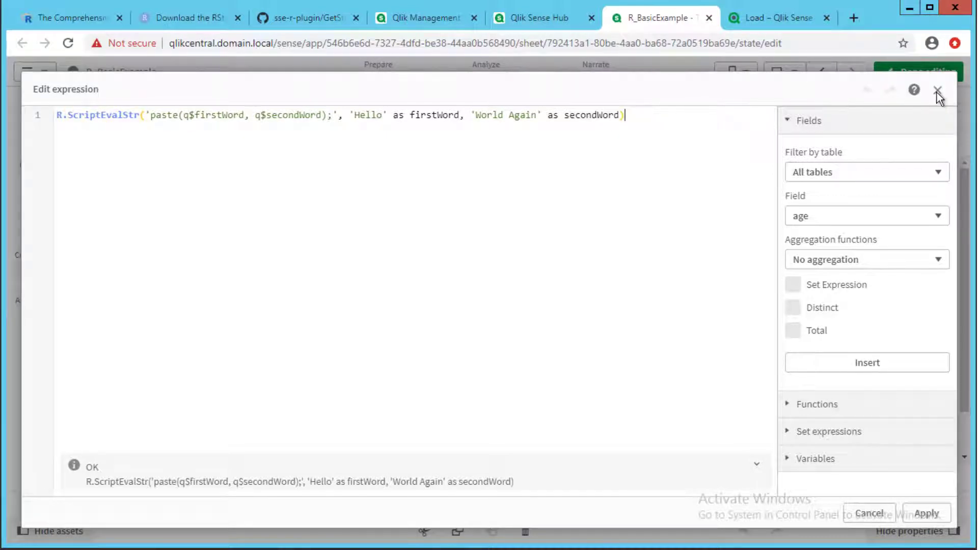
{"action": "left_click_drag", "start_coordinate": [149, 115], "coordinate": [334, 114]}
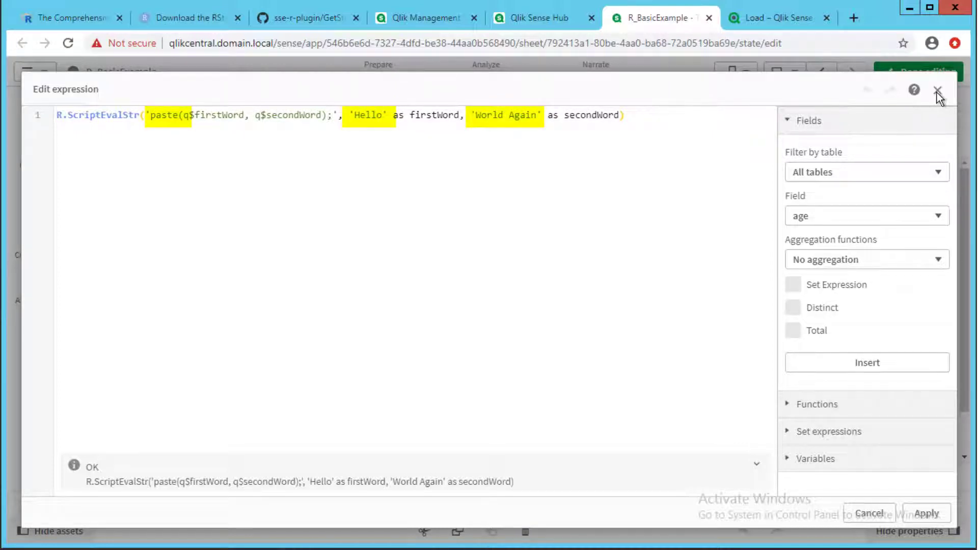
Switch to the Hello World KPI and bring up its measure expression
{"action": "left_click", "coordinate": [938, 90]}
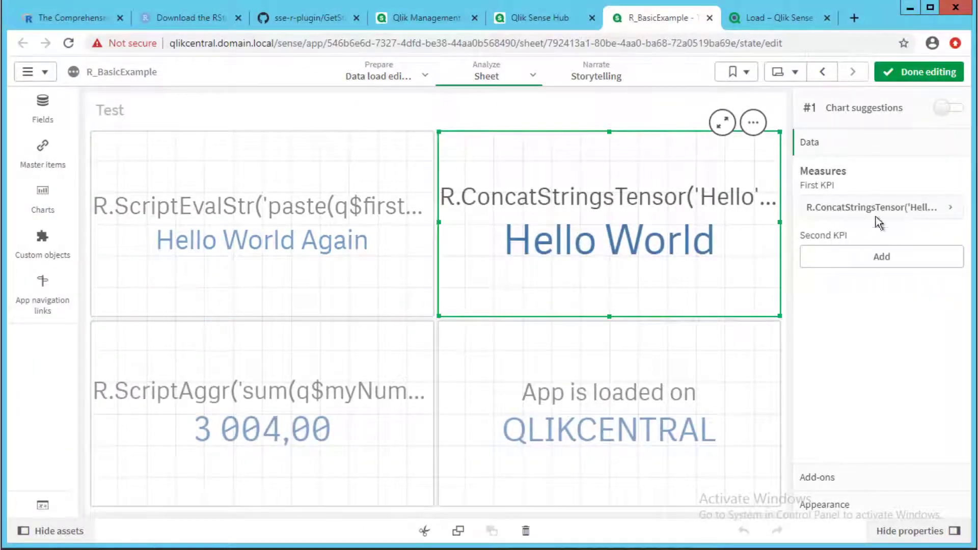
{"action": "left_click", "coordinate": [881, 207]}
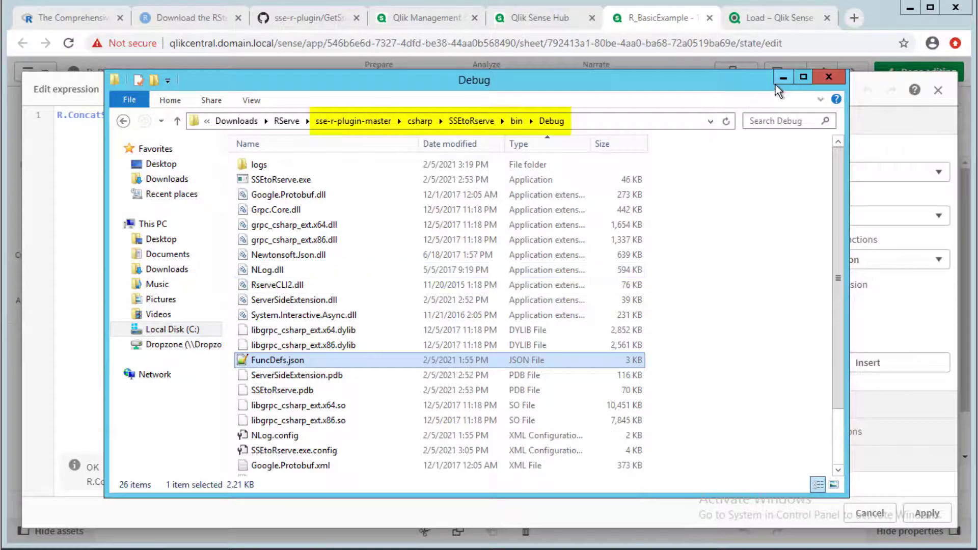
{"action": "mouse_move", "coordinate": [782, 77]}
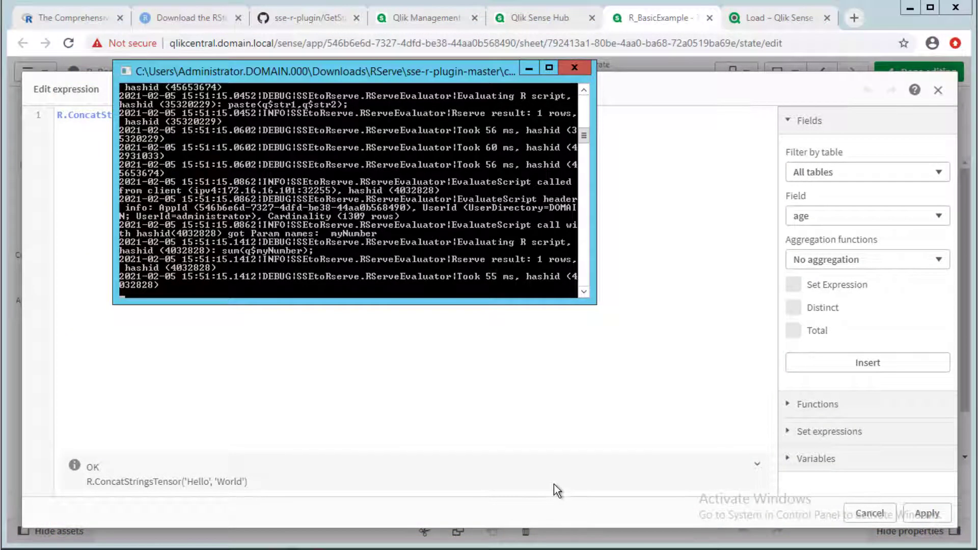
{"action": "mouse_move", "coordinate": [542, 311]}
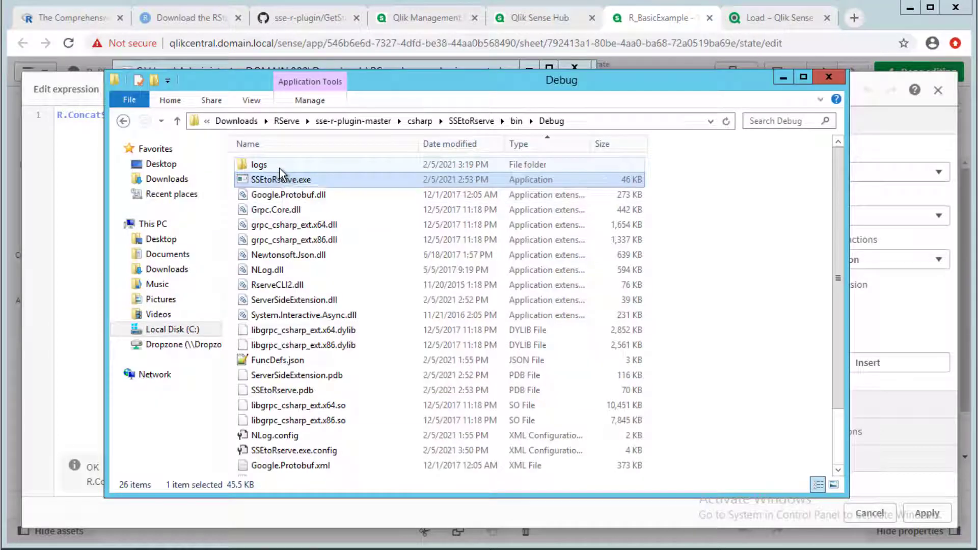
Browse into the SSEtoRserve bin Debug folder containing FuncDefs.json
{"action": "double_click", "coordinate": [258, 165]}
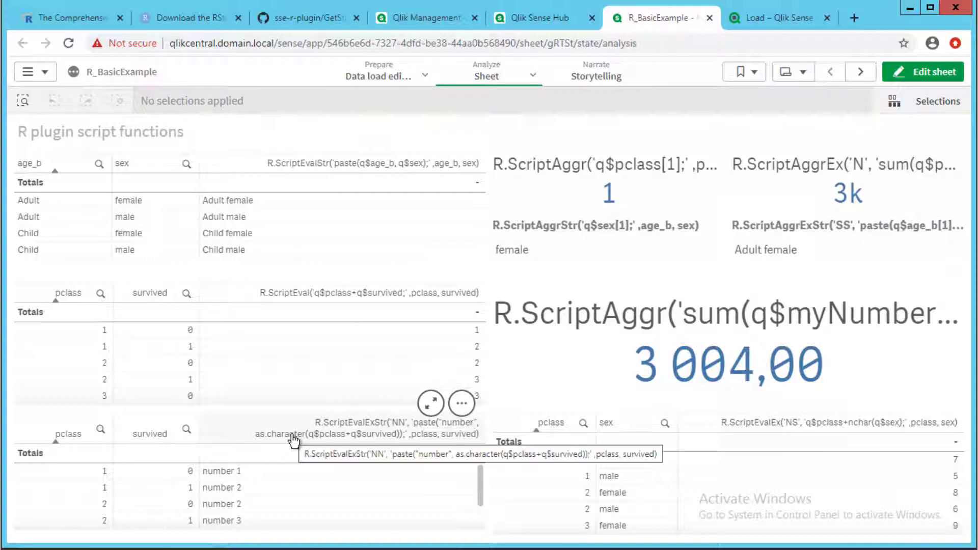
{"action": "mouse_move", "coordinate": [615, 326]}
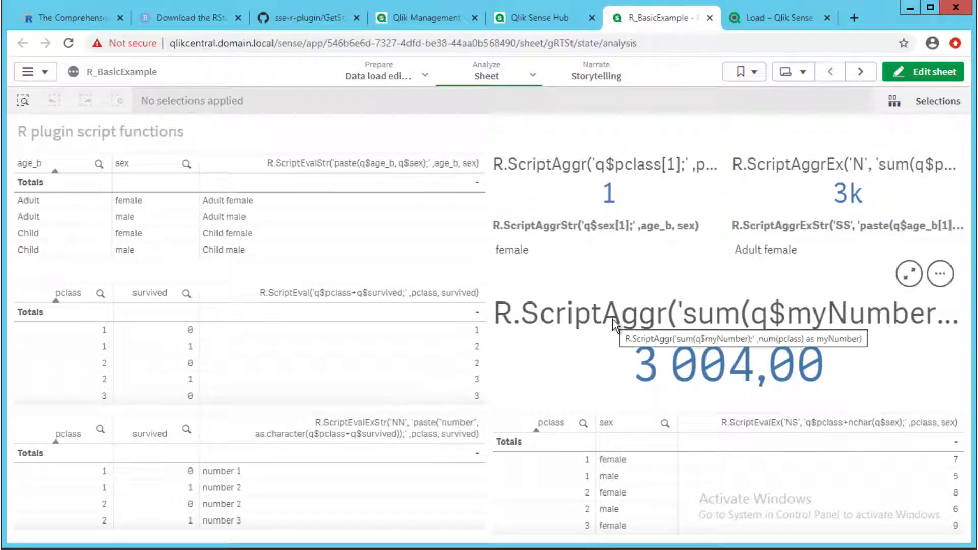
{"action": "left_click", "coordinate": [861, 72]}
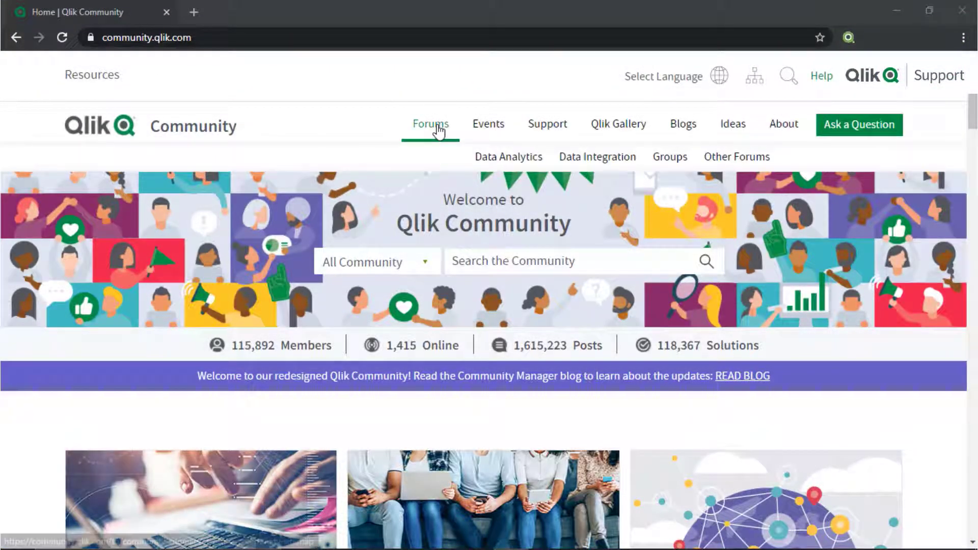
Search Qlik Community for 'Qlik Sense Log Files'
{"action": "left_click", "coordinate": [509, 157]}
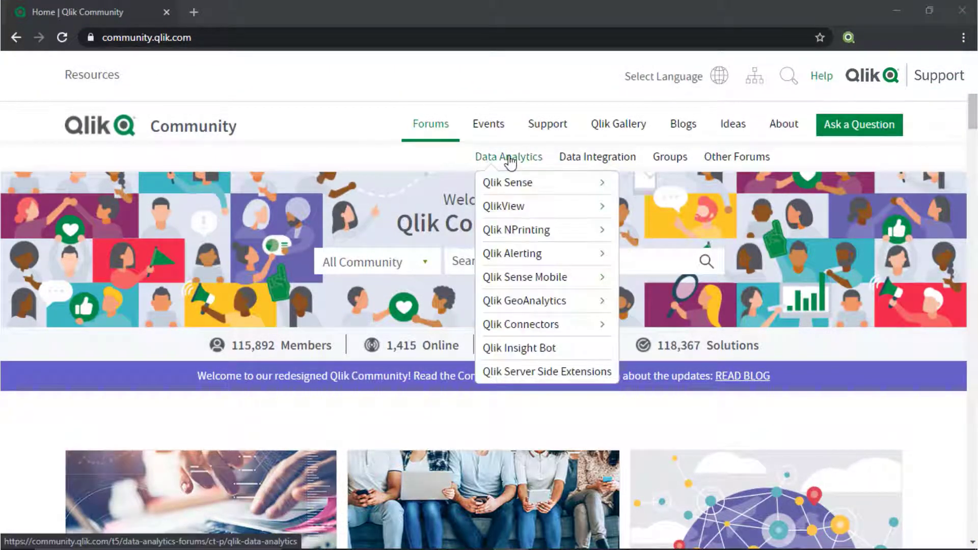
{"action": "mouse_move", "coordinate": [508, 182]}
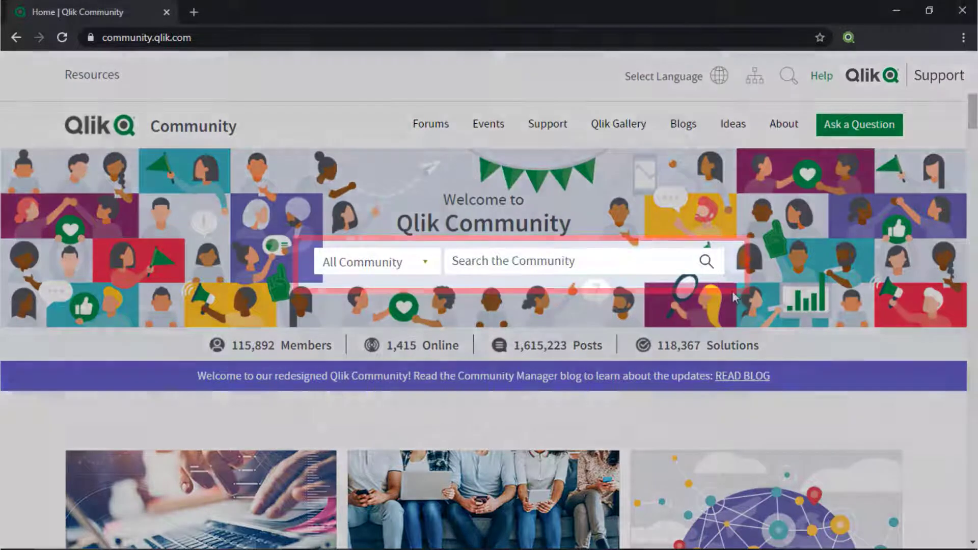
{"action": "type", "text": "Qlik Sense Log Files"}
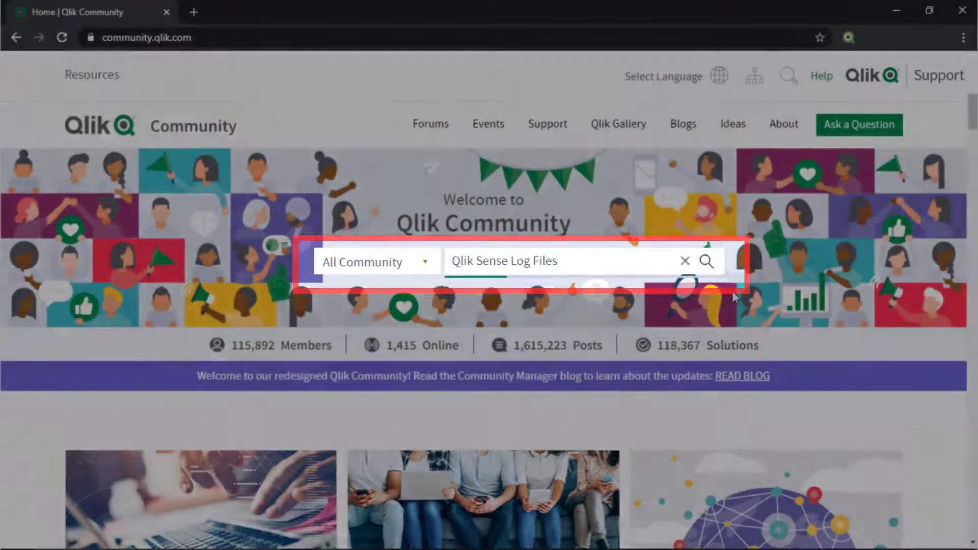
{"action": "left_click", "coordinate": [707, 261]}
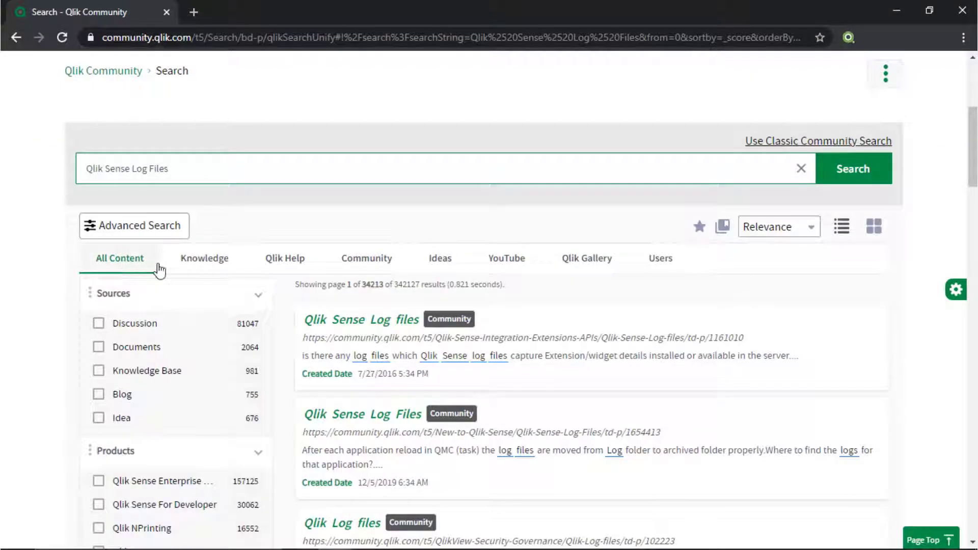
Narrow the results to Qlik Help articles, then reach the Support Updates Blog
{"action": "left_click", "coordinate": [284, 259]}
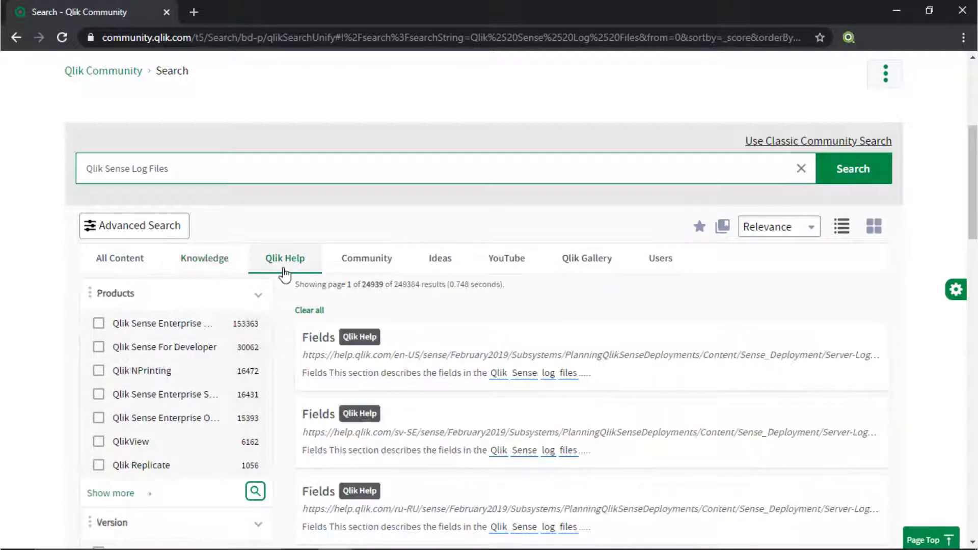
{"action": "left_click", "coordinate": [507, 259]}
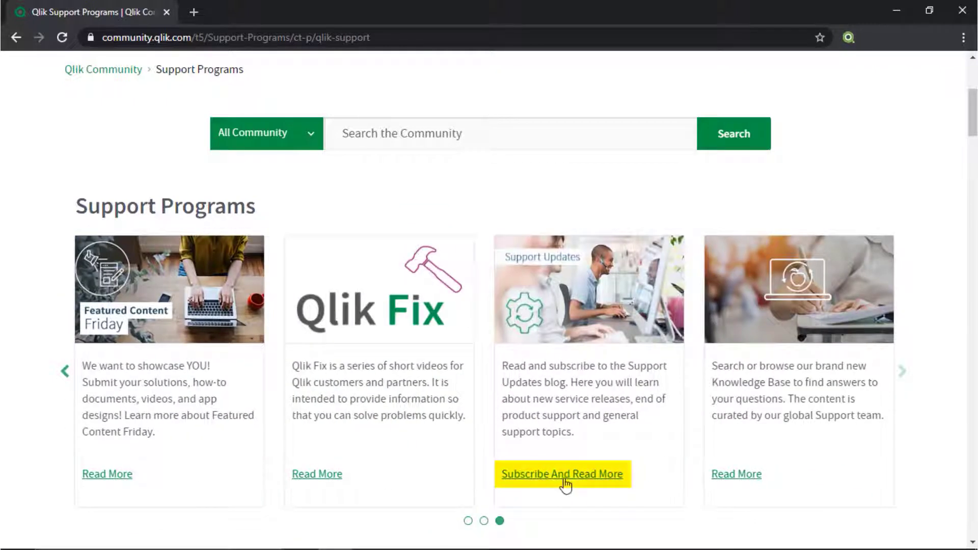
{"action": "left_click", "coordinate": [562, 474]}
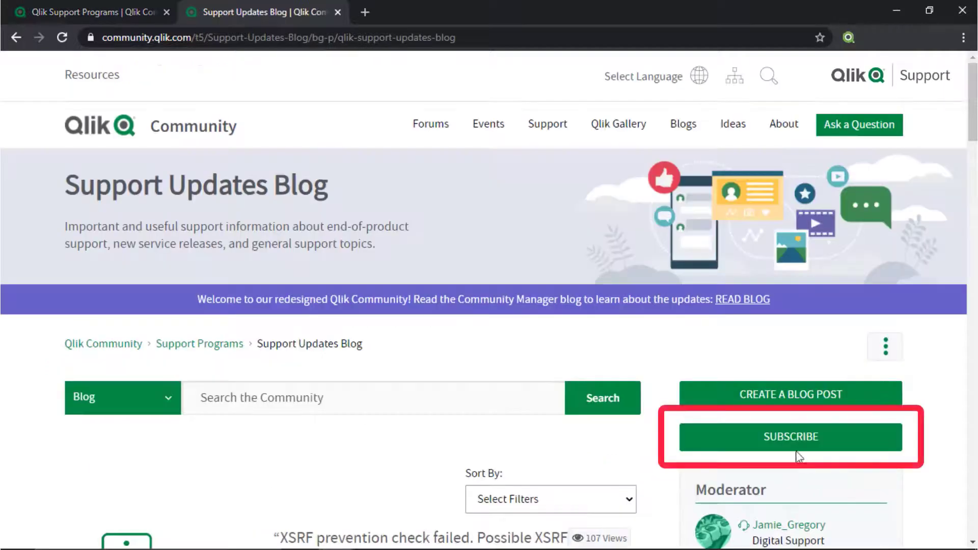